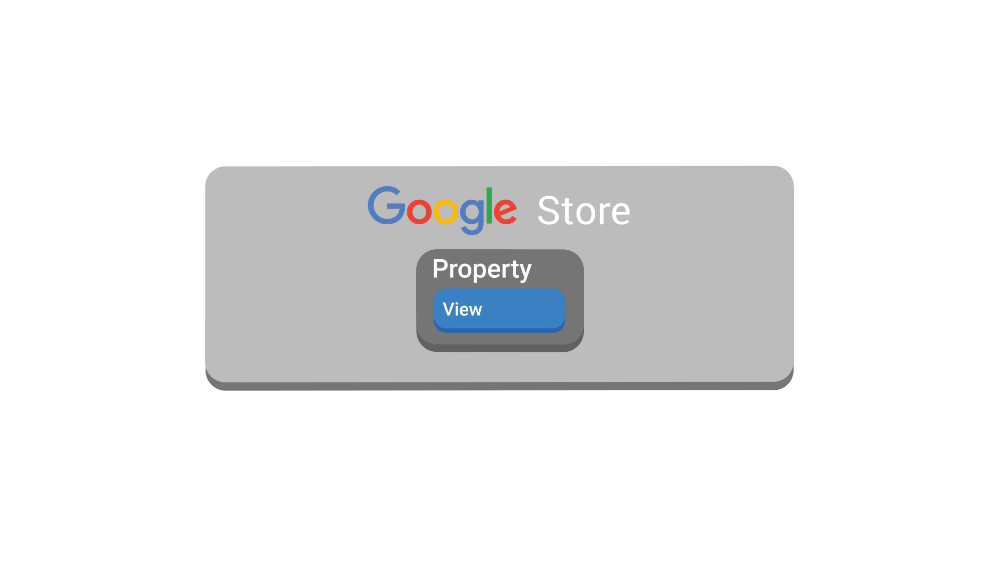
- Play the diagram animation nesting a View inside the Google Store account's Property
{"action": "left_click", "coordinate": [499, 310]}
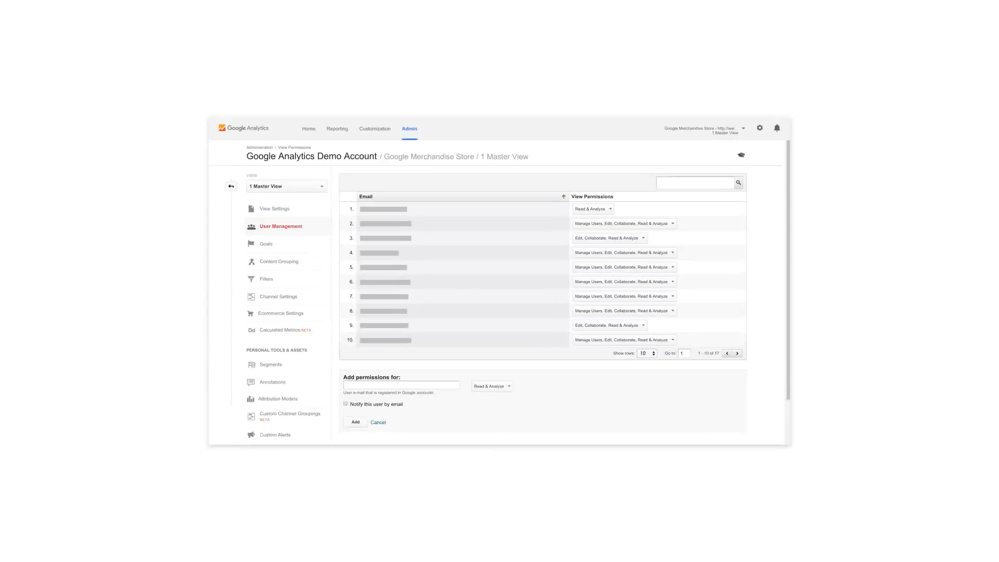